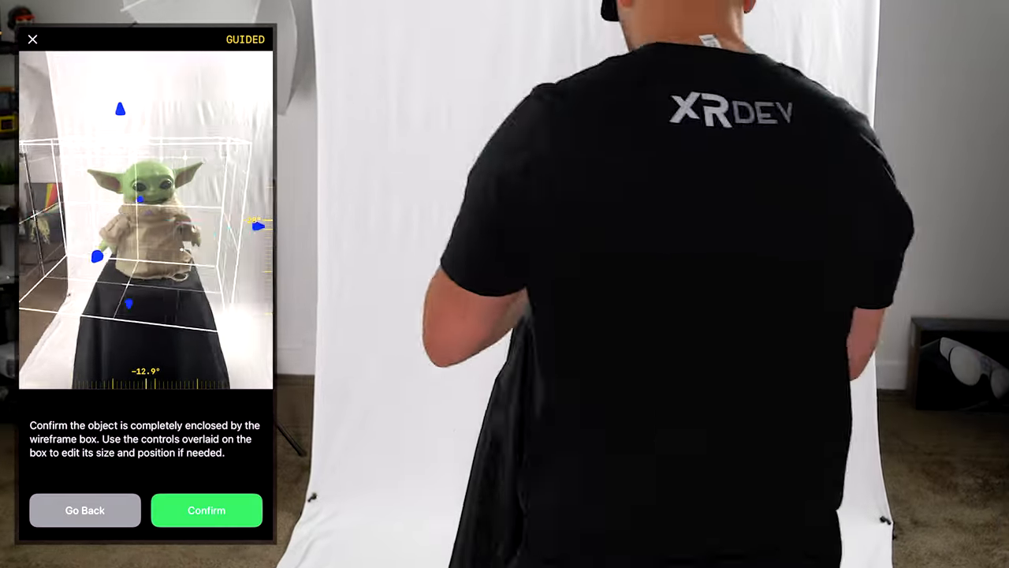
Confirm that the wireframe box fully encloses the green figurine to finish the capture
click(207, 510)
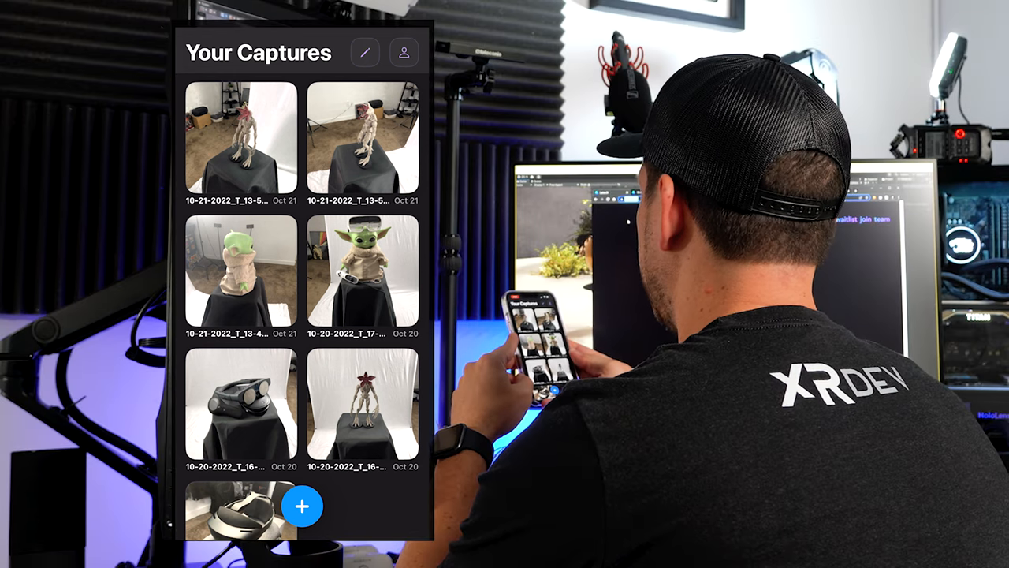
Scroll down to Featured and open the 09-25-2022_T_15-22-48-amiot-oz puppets capture
scroll(down, 3)
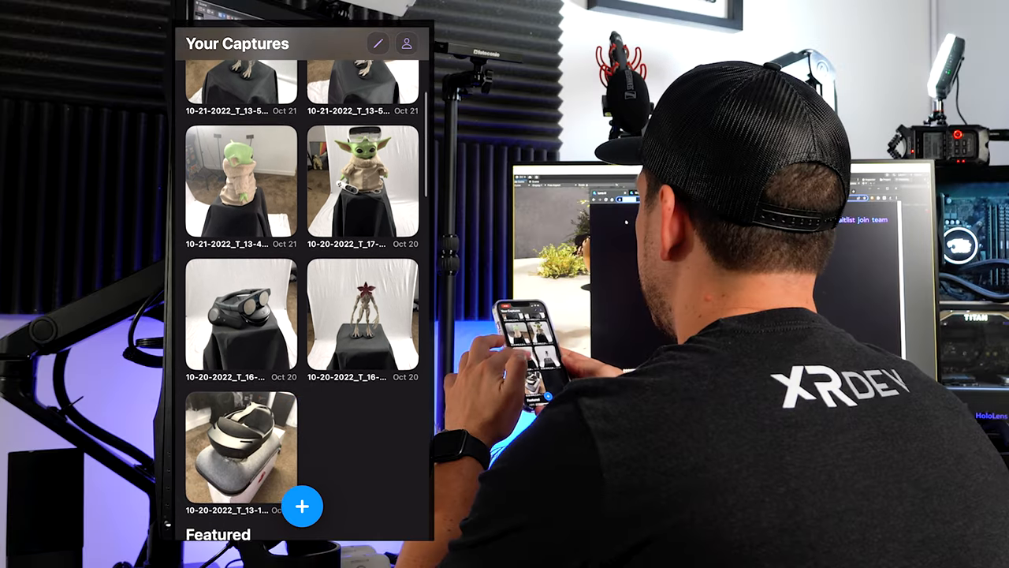
scroll(down, 3)
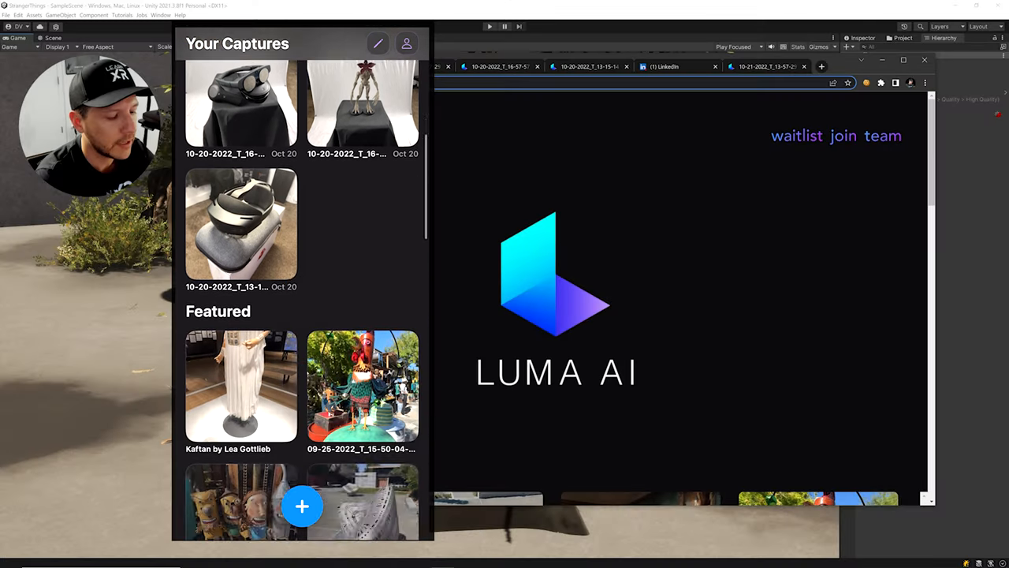
scroll(down, 3)
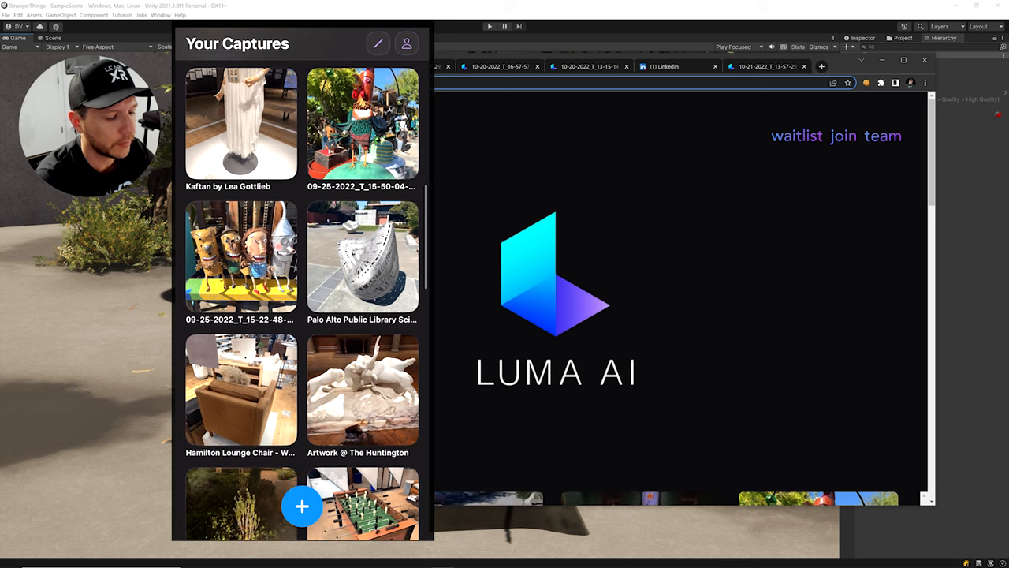
scroll(down, 3)
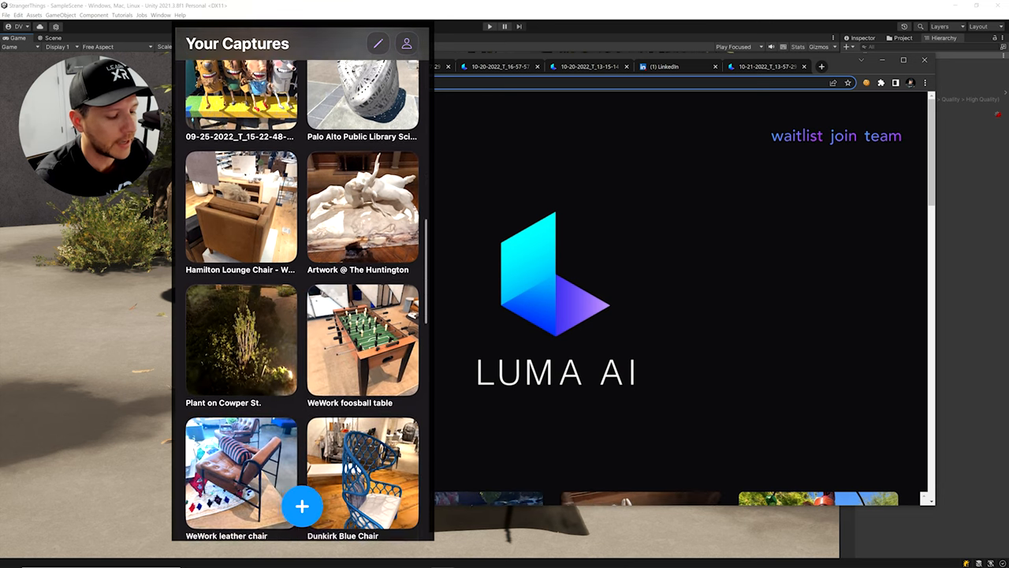
scroll(up, 3)
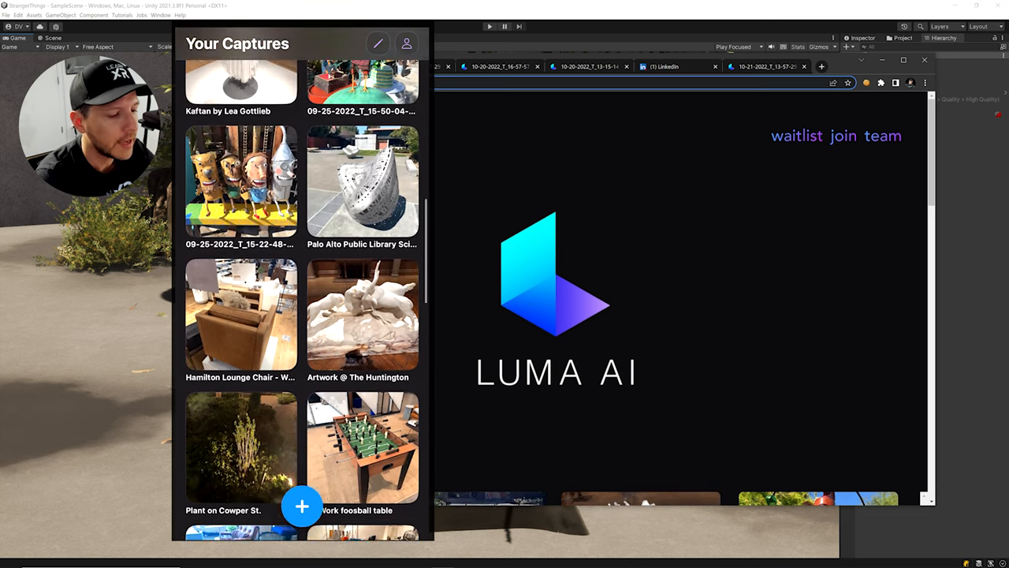
click(241, 182)
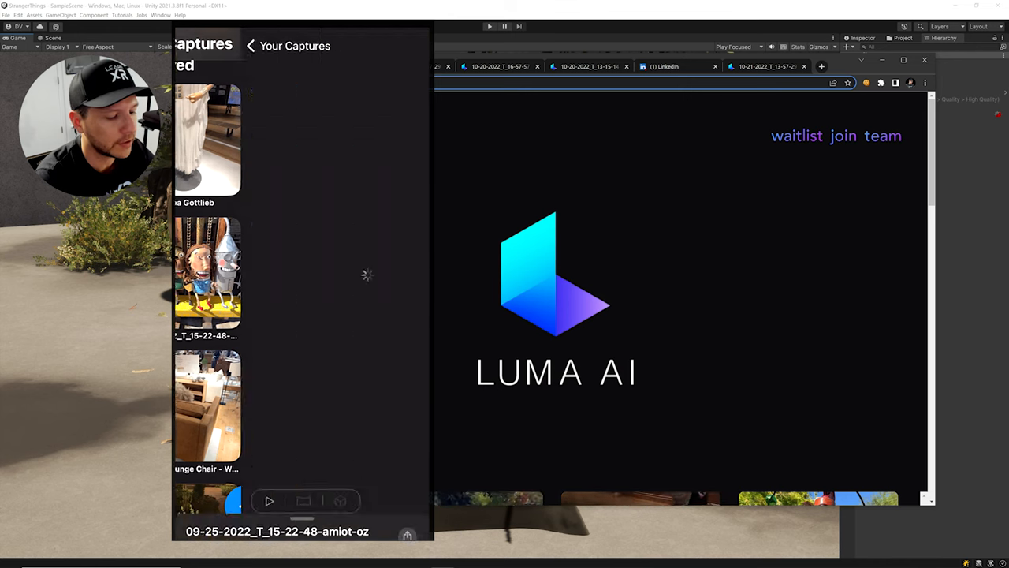
Return to Your Captures and open the 10-21-2022_T_13-57-29 creature figurine capture
click(208, 275)
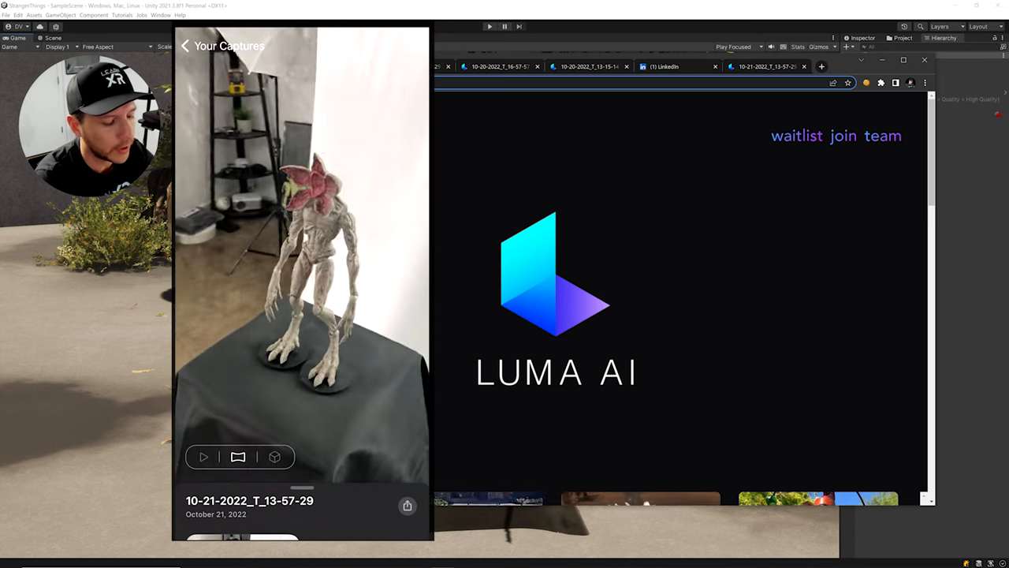
click(274, 457)
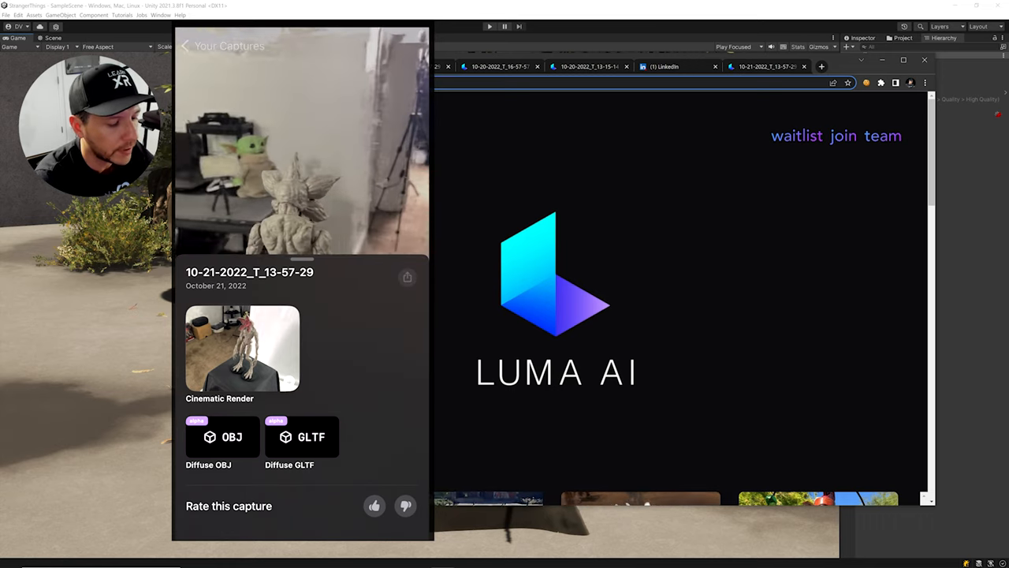
Open and close the creature capture's share sheet, then go to the browser tabs
click(407, 276)
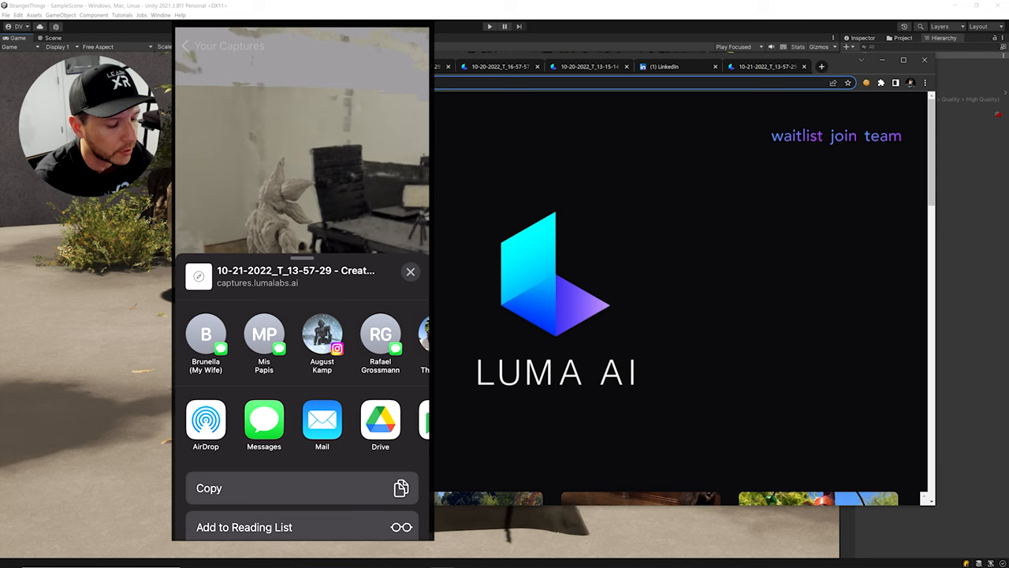
click(410, 271)
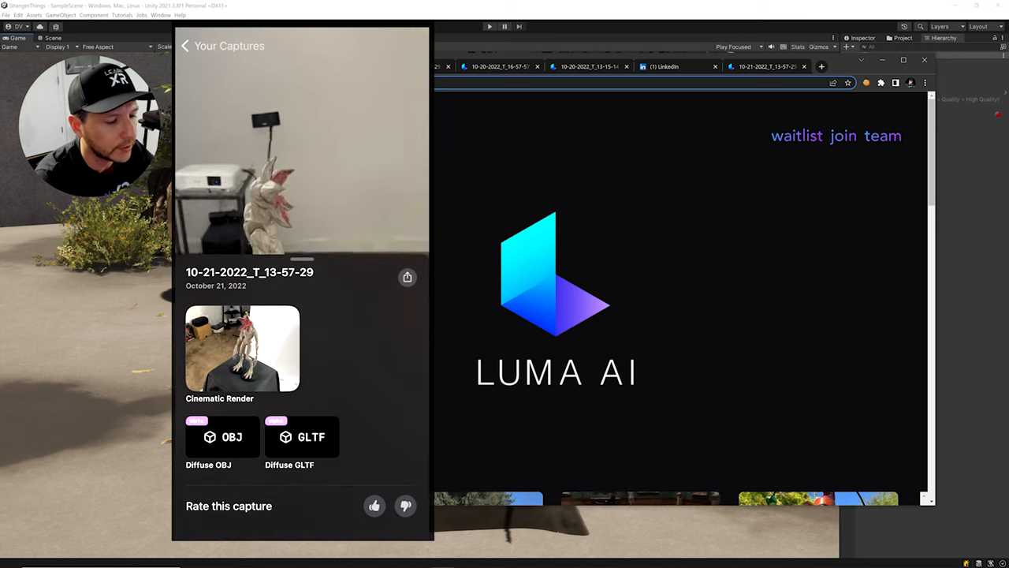
click(221, 66)
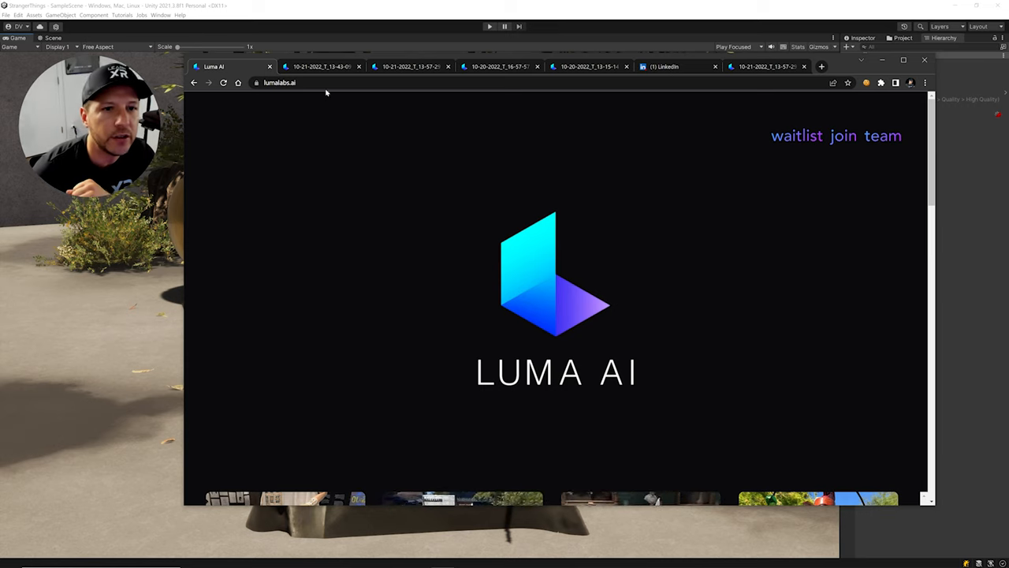
mouse_move(376, 107)
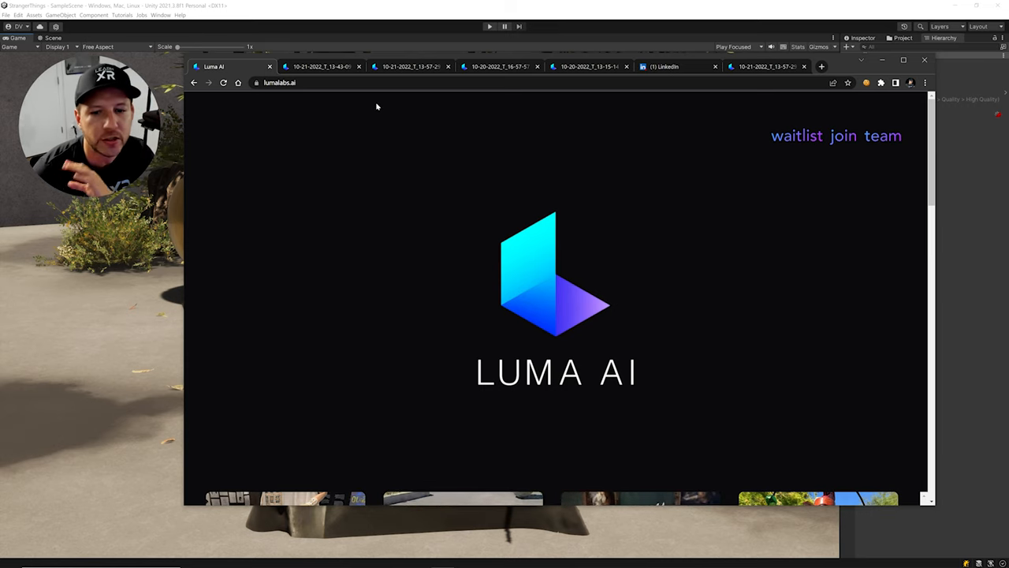
mouse_move(368, 194)
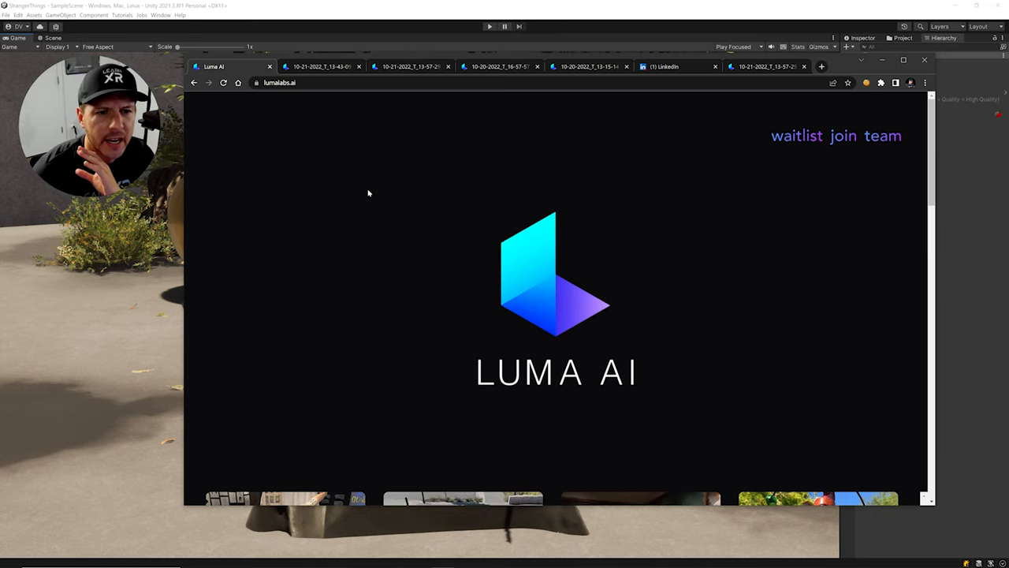
mouse_move(365, 183)
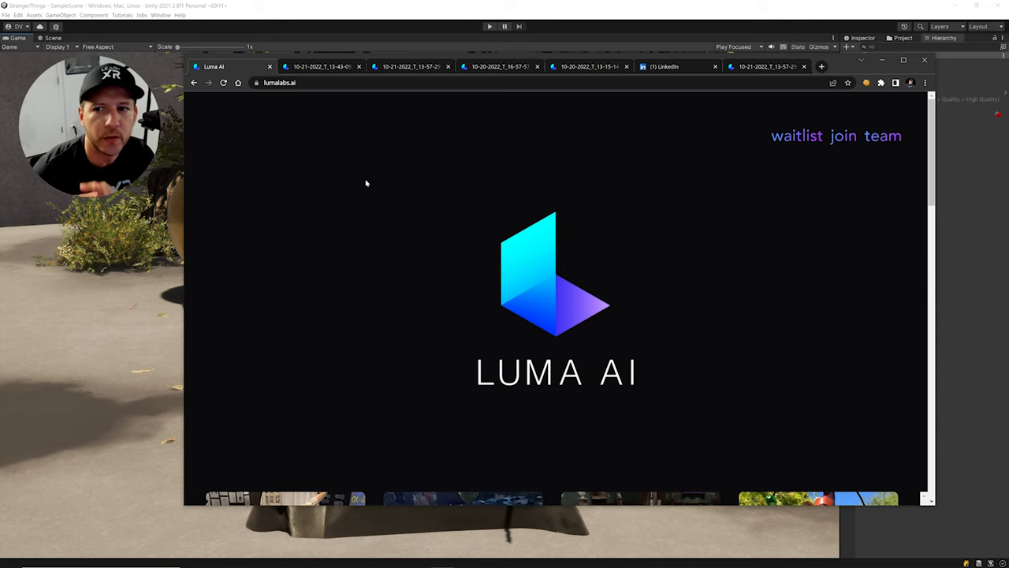
mouse_move(428, 209)
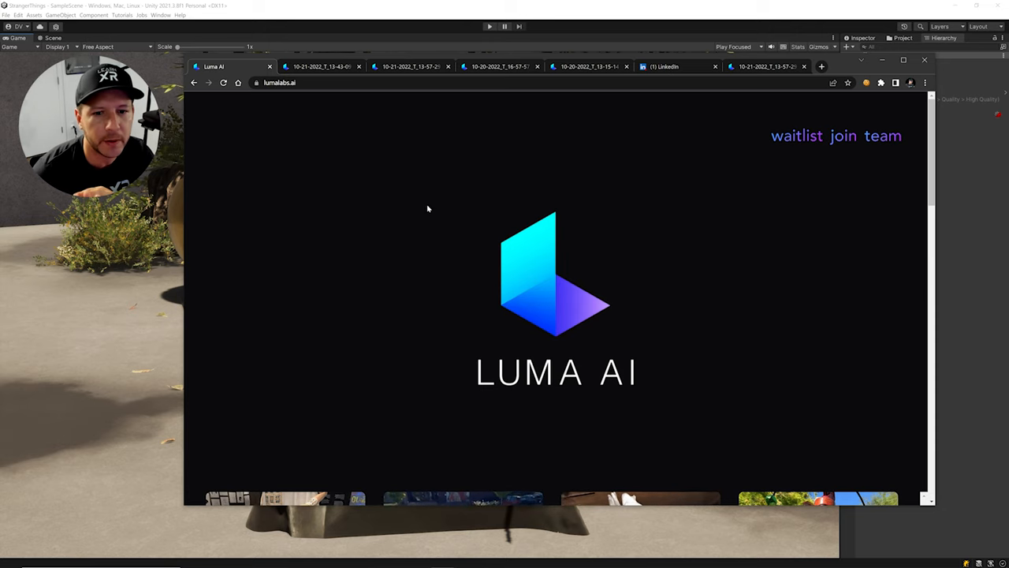
Open the 10-21-2022_T_13-43-09 Grogu figurine capture tab in the web viewer
scroll(down, 3)
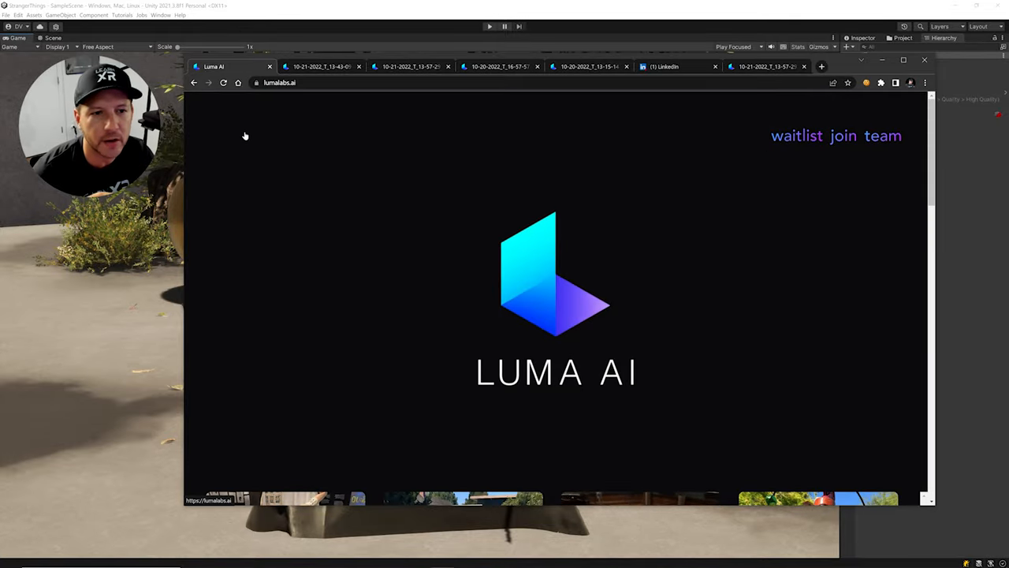
click(319, 66)
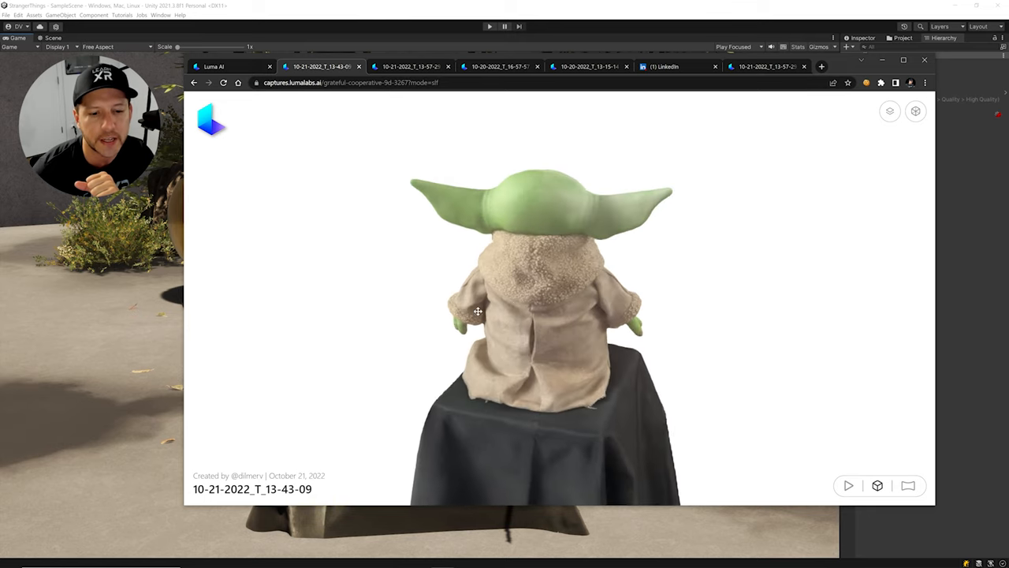
Render Grogu cinematically, orbit headset scan 10-20-2022_T_16-57-57, then open capture 13-15-14
click(909, 485)
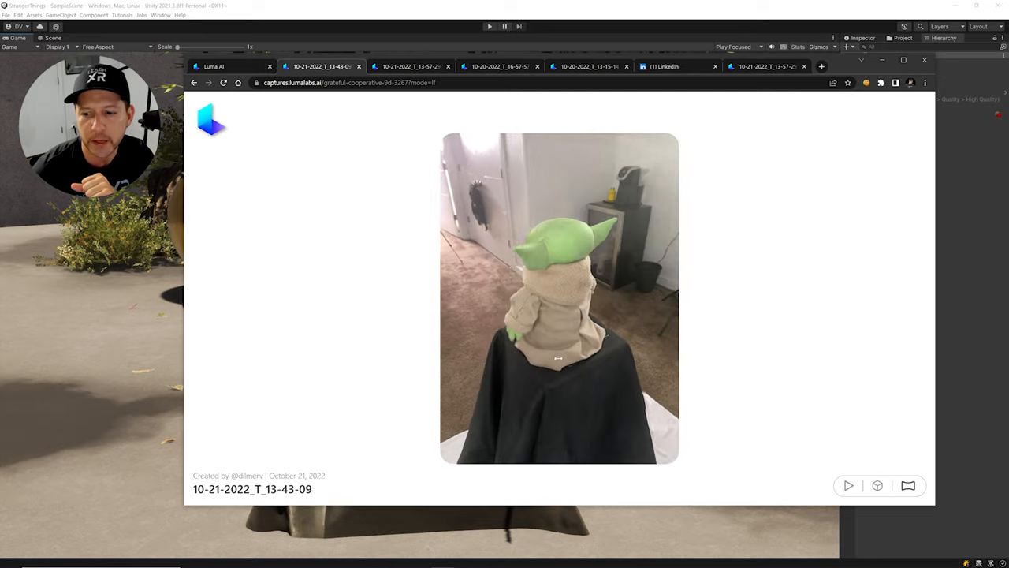
click(501, 66)
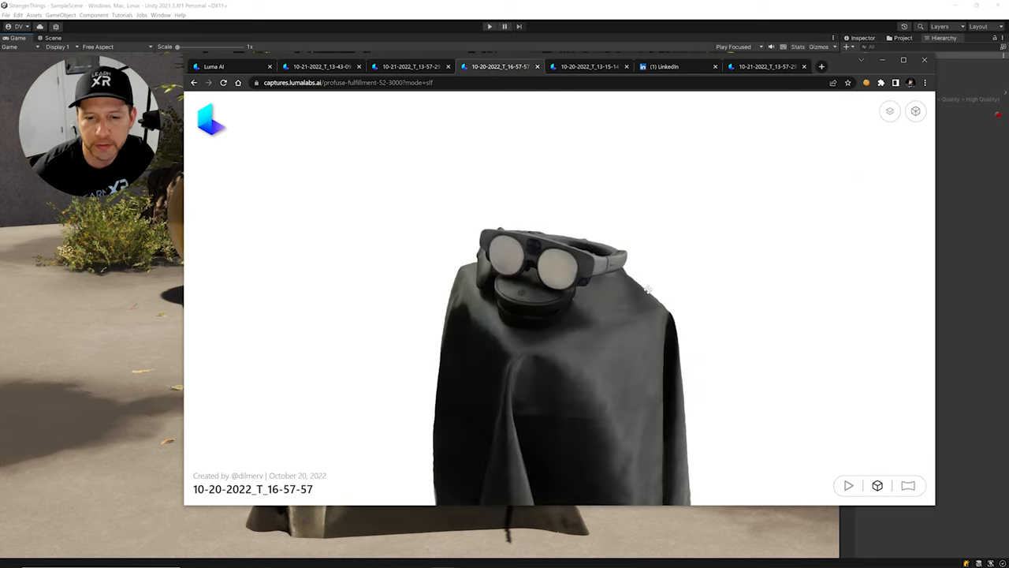
drag(646, 292, 581, 266)
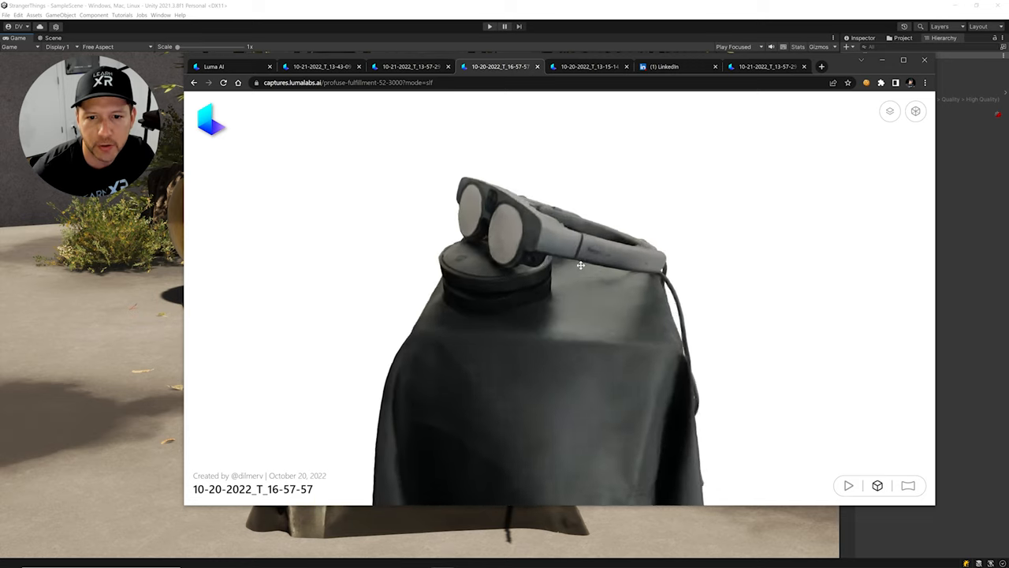
drag(582, 265, 748, 349)
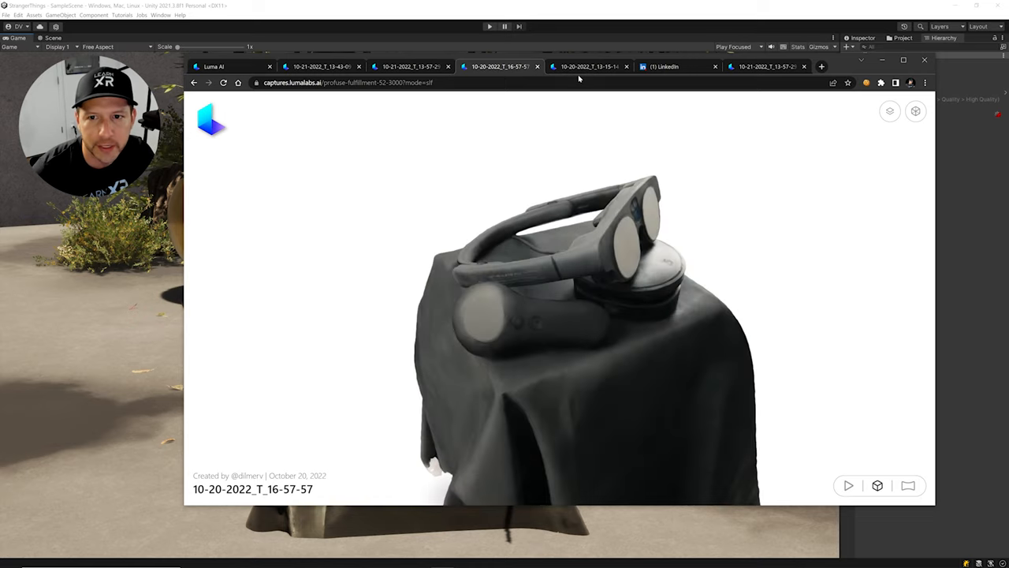
click(588, 67)
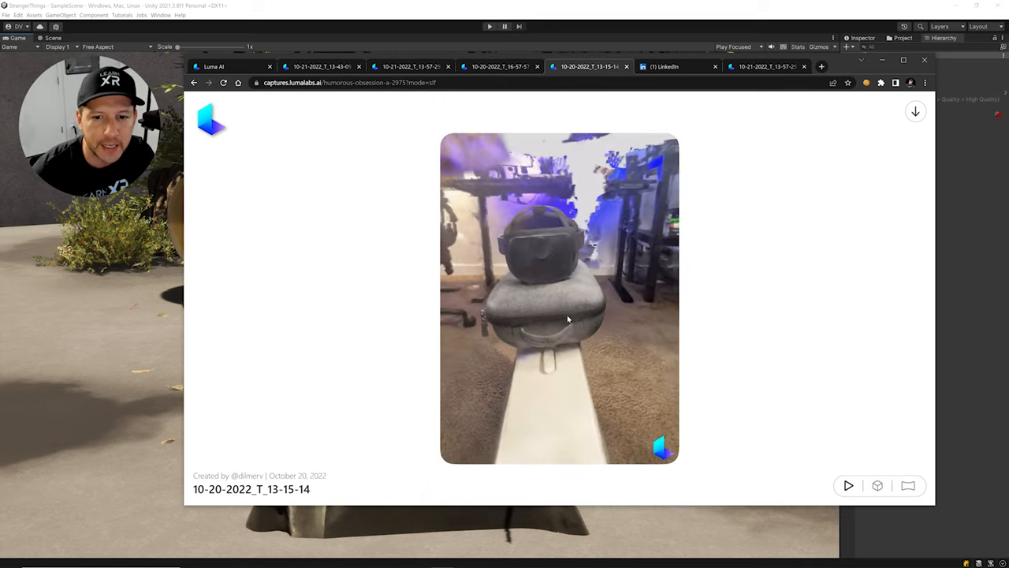